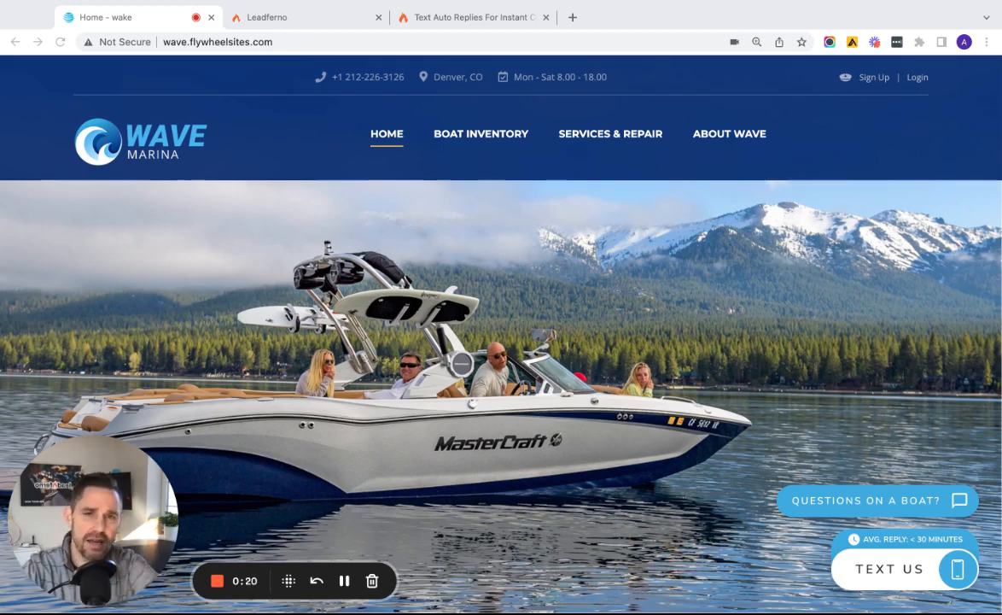
mouse_move(873, 453)
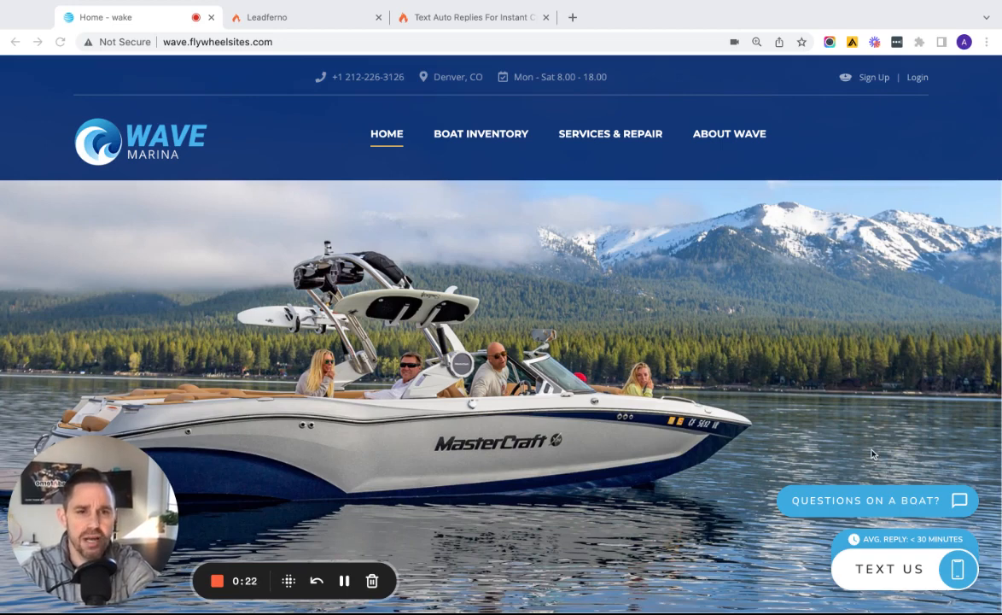
mouse_move(850, 451)
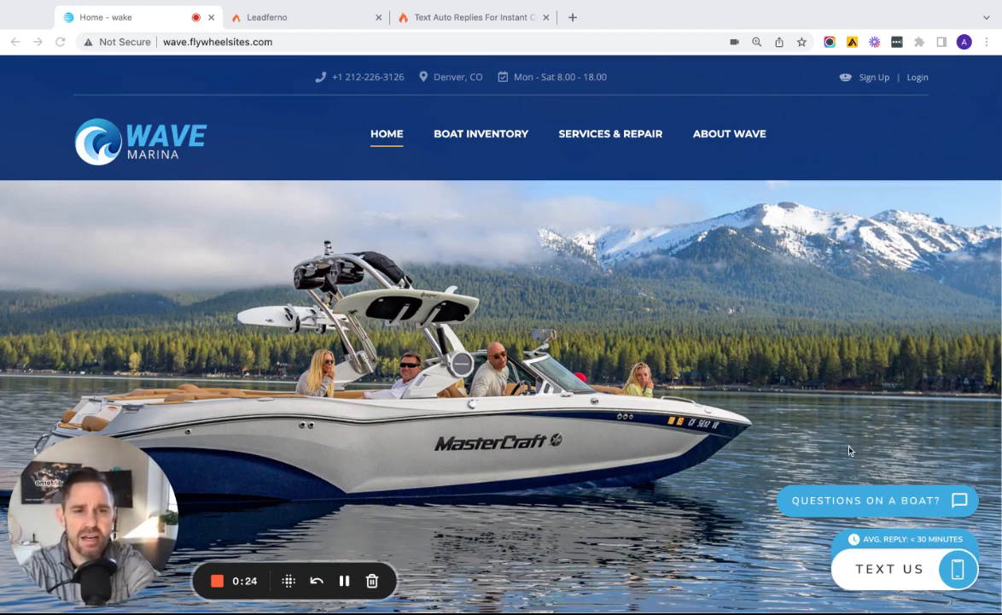
mouse_move(894, 508)
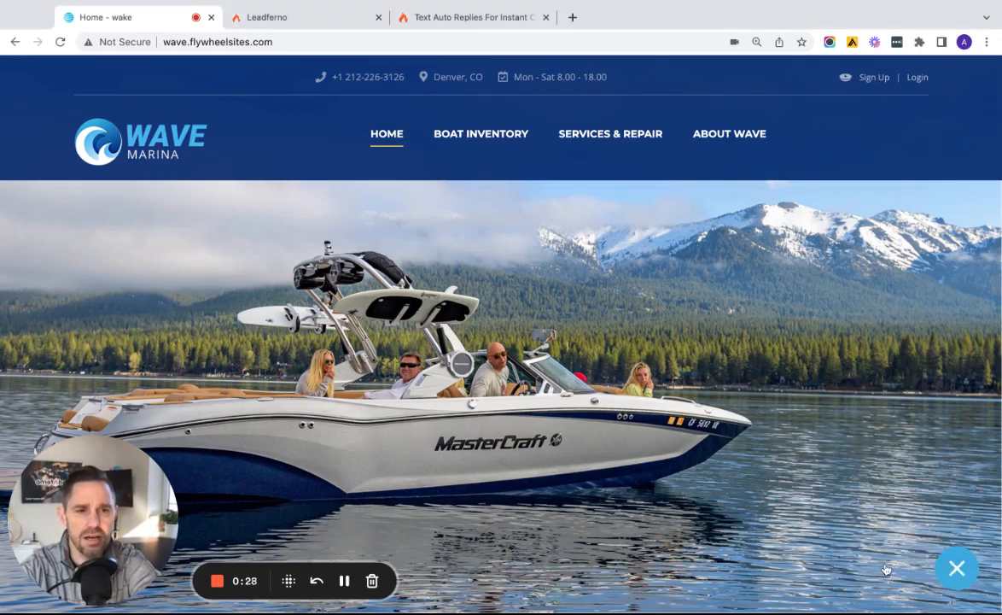
Send Wave Marina a text request as Fred with the message 'I want a new boat!'
click(956, 568)
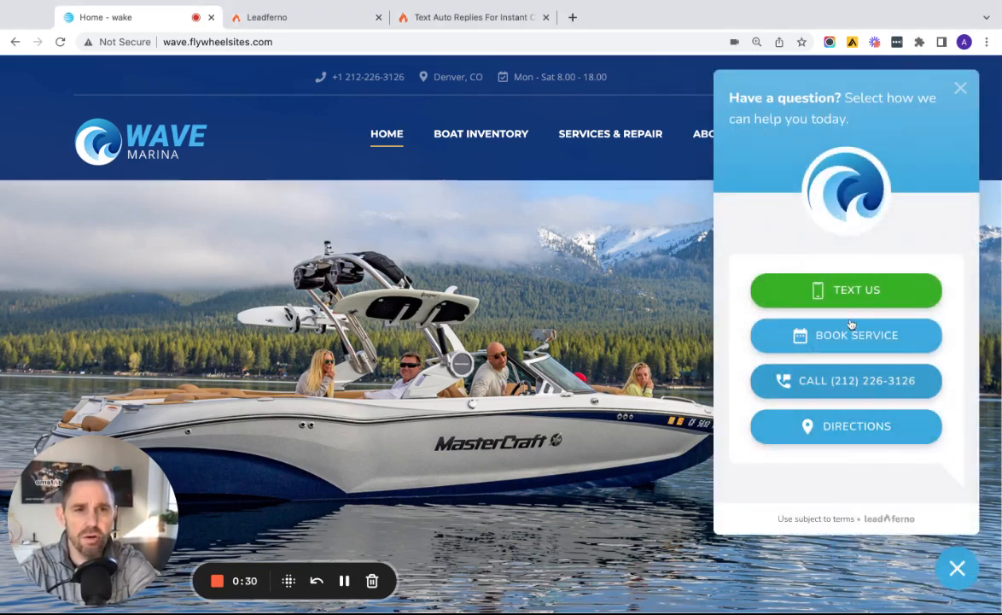
click(846, 290)
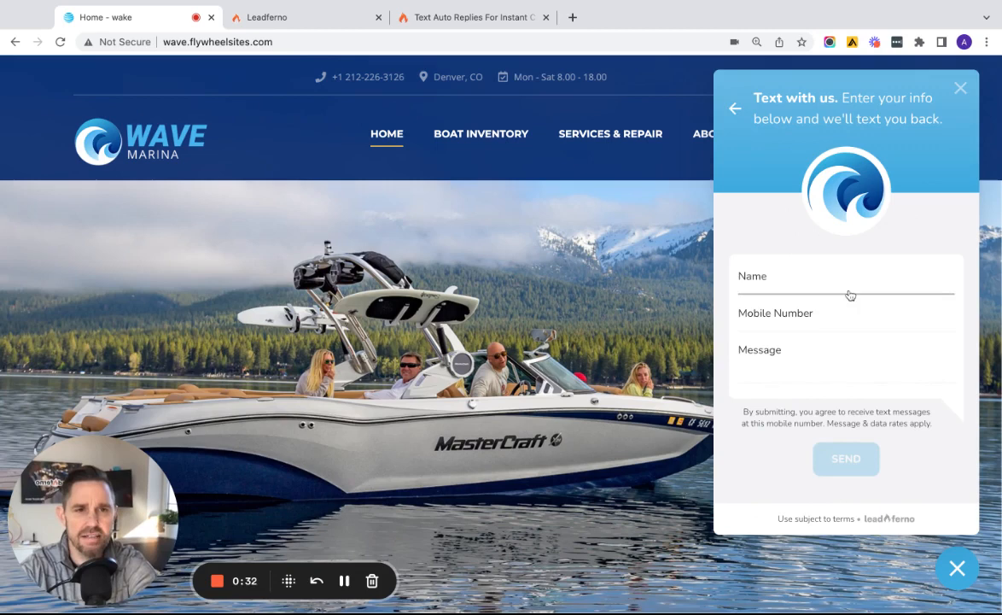
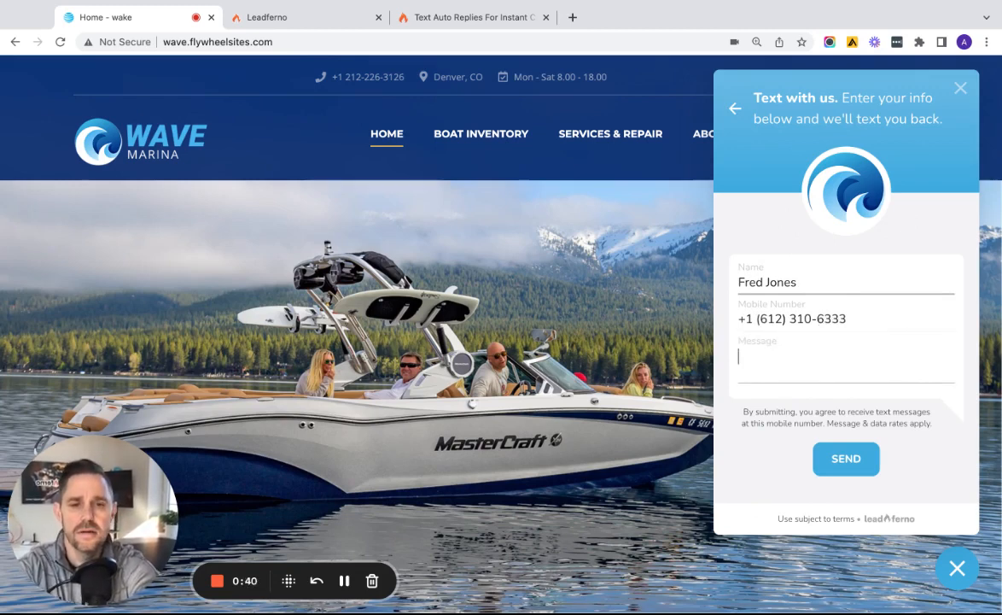
text(I want a new)
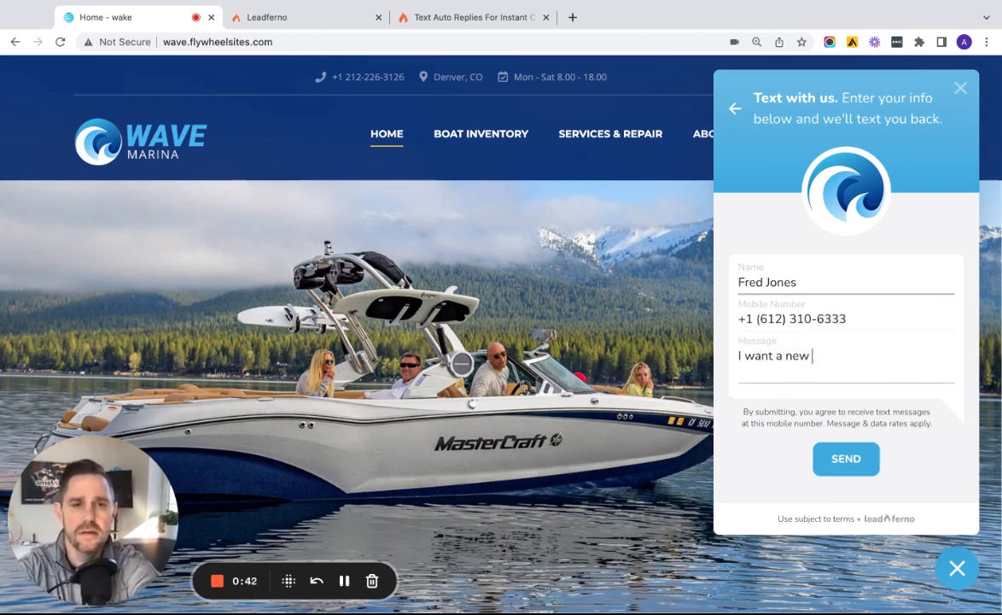
text(boat!)
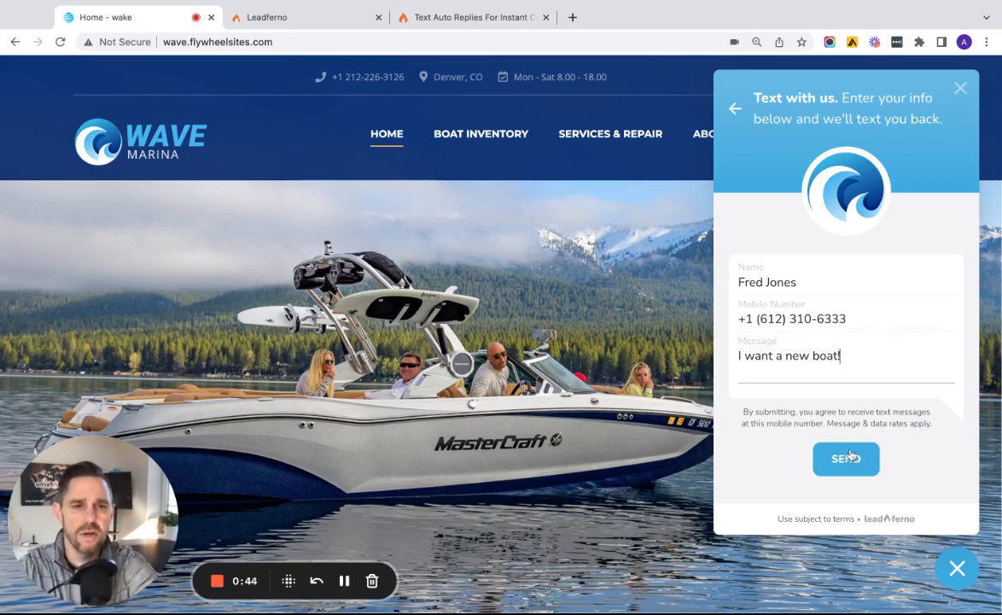
click(846, 459)
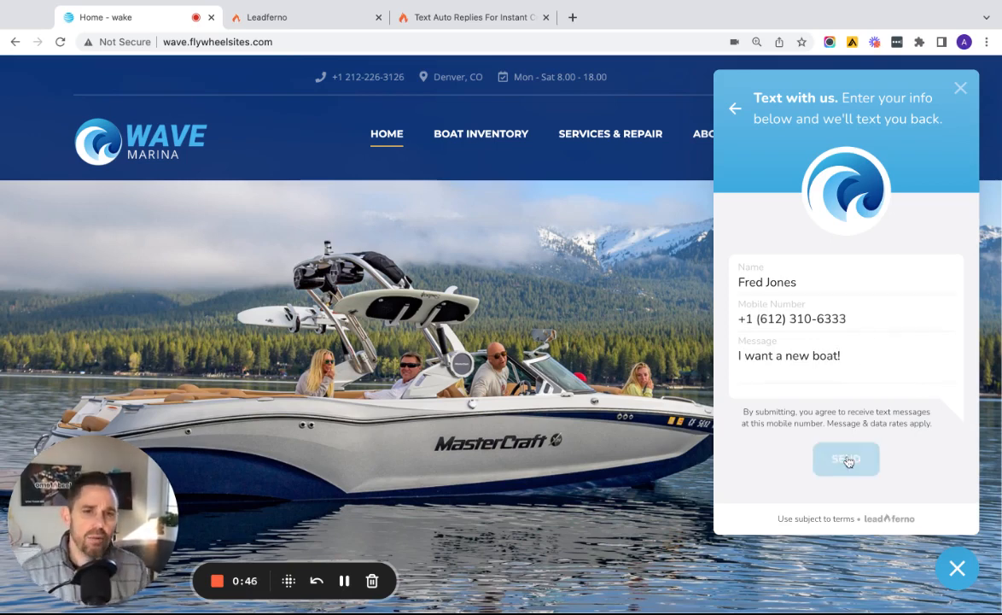
click(846, 459)
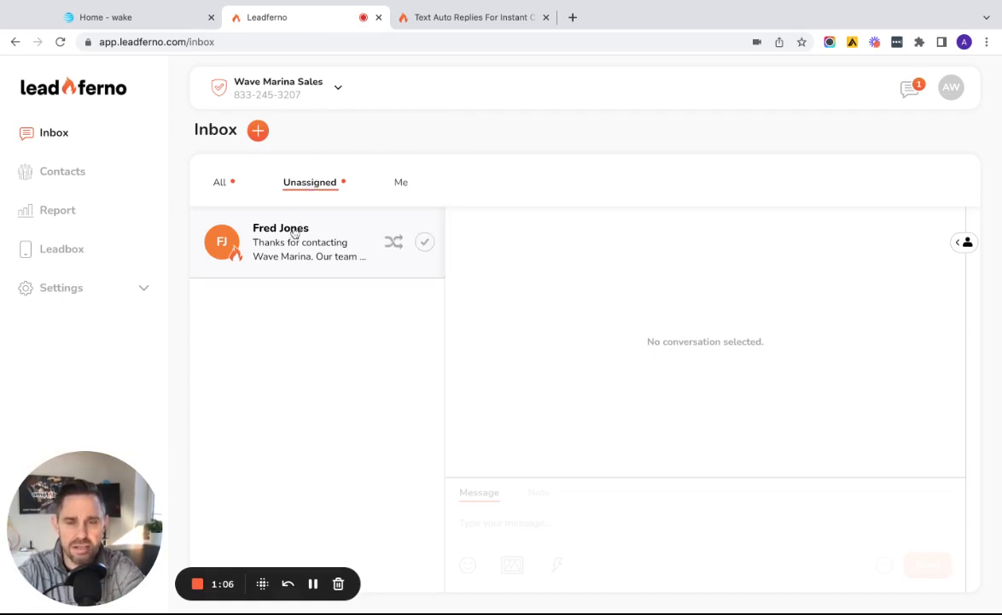
mouse_move(489, 267)
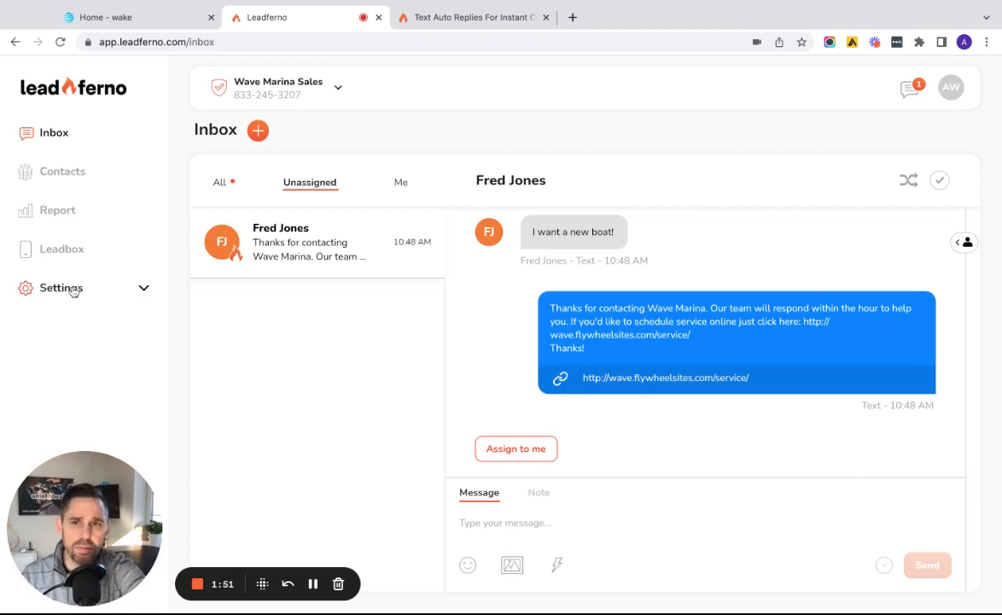
Expand Settings in the sidebar and go to the Auto Replies page
click(60, 288)
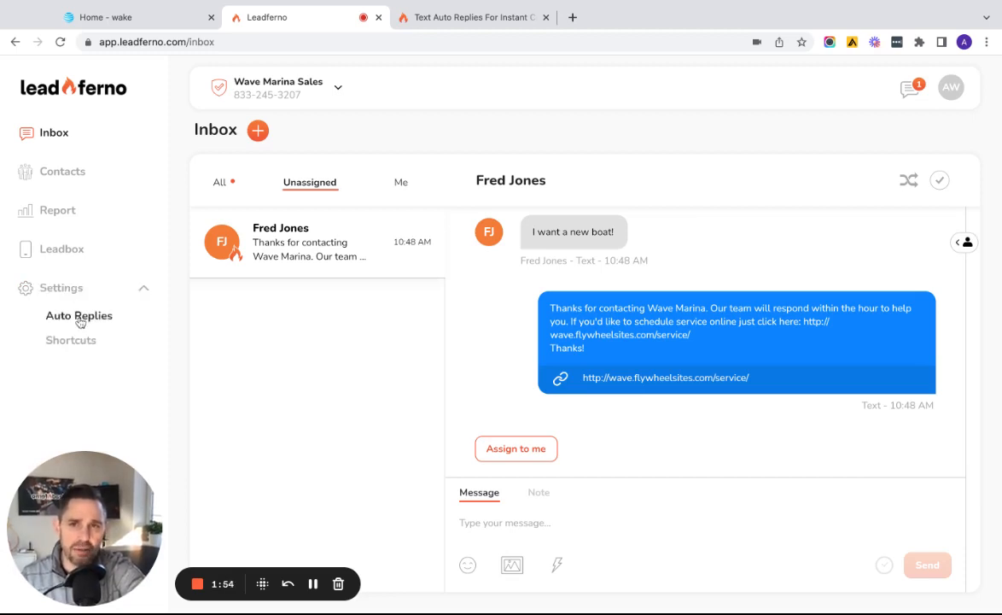
click(78, 315)
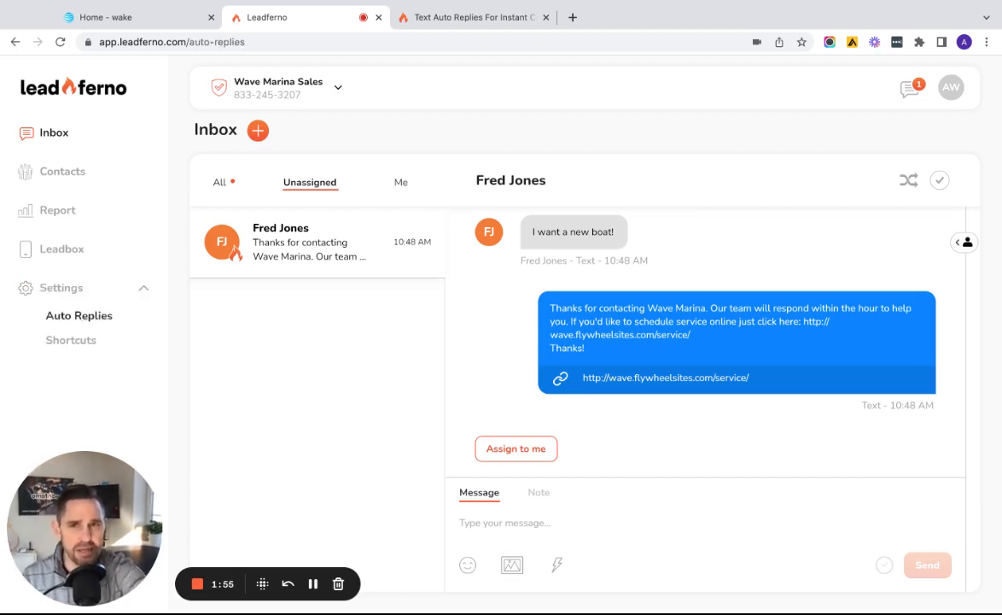
click(78, 315)
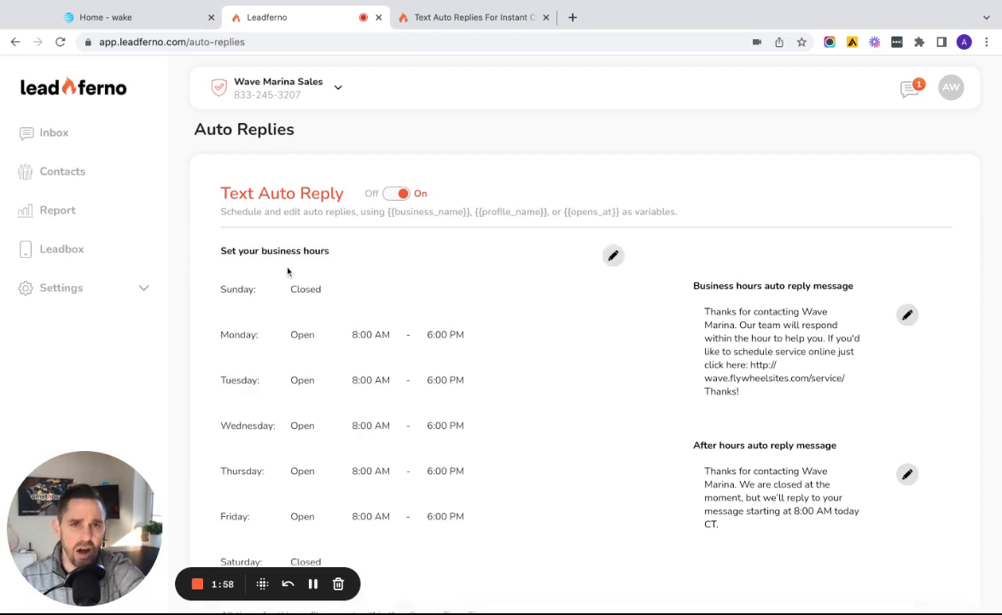
mouse_move(518, 307)
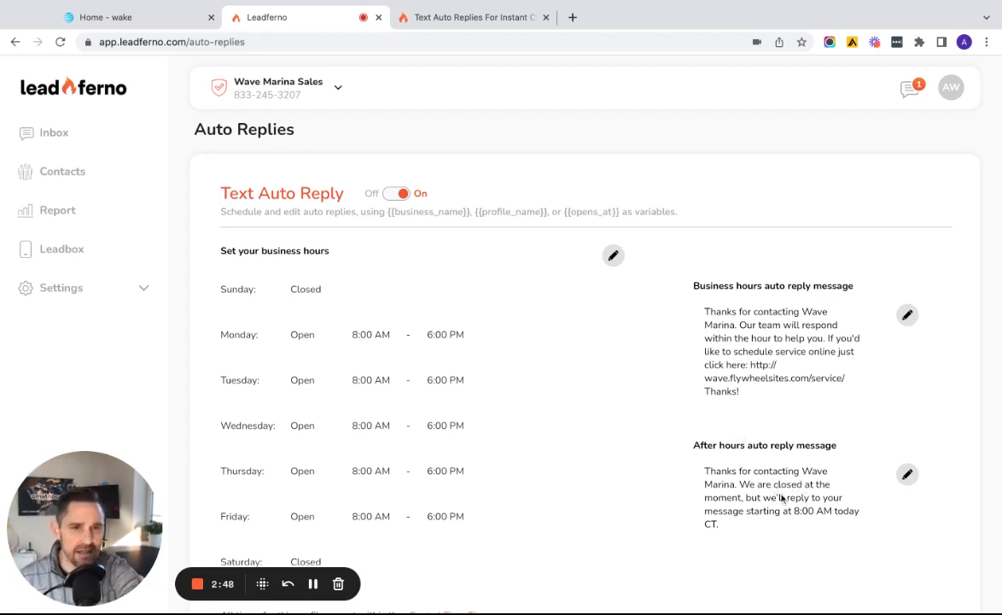
mouse_move(753, 507)
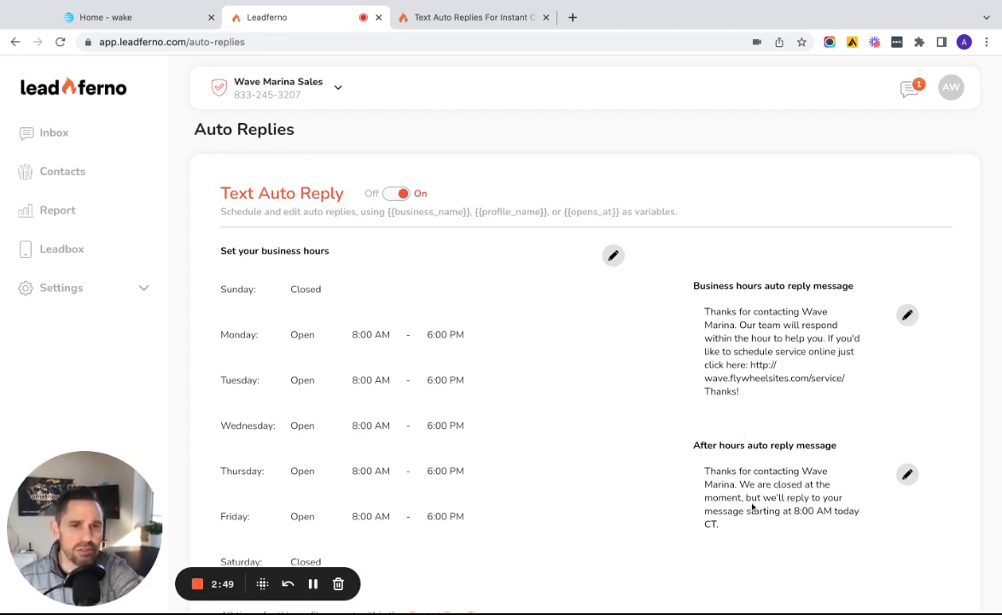
mouse_move(894, 489)
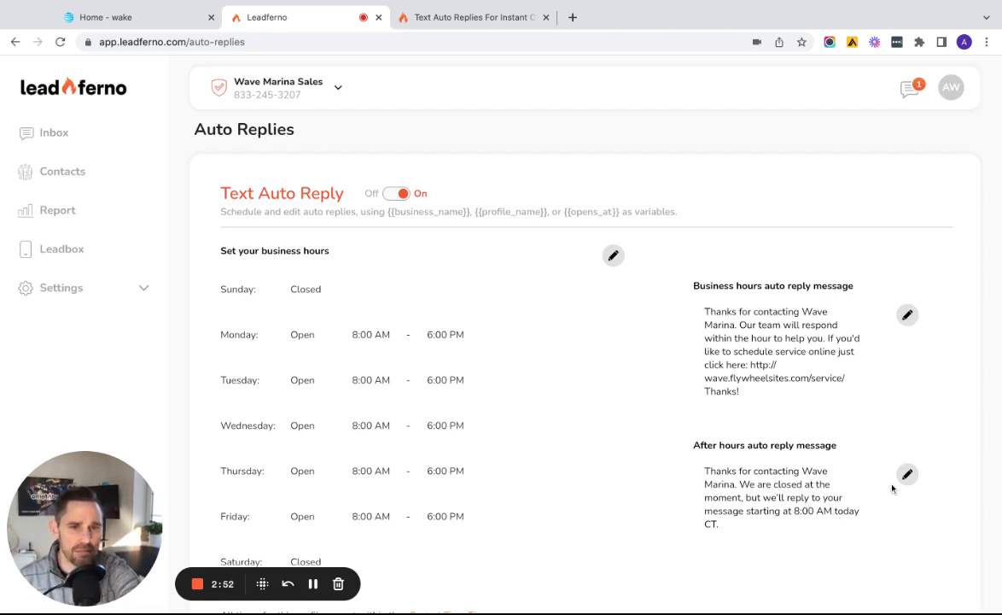
Edit the after-hours message so replies start at {{opens_at}} CT instead of '8:00 AM today'
click(906, 473)
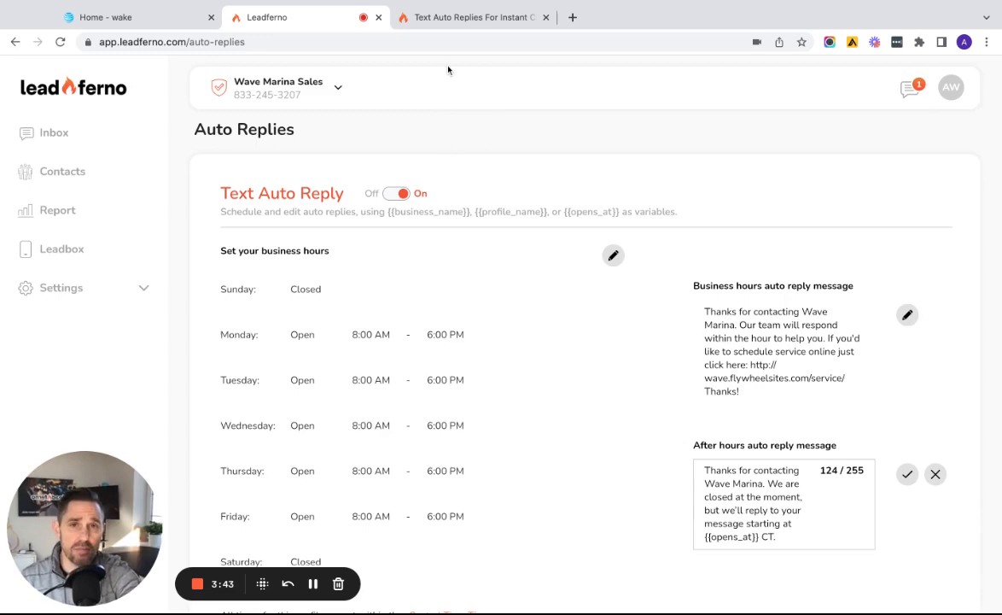
Switch to the 'Text Auto Replies For Instant Customer Touchpoints' blog article tab
click(470, 17)
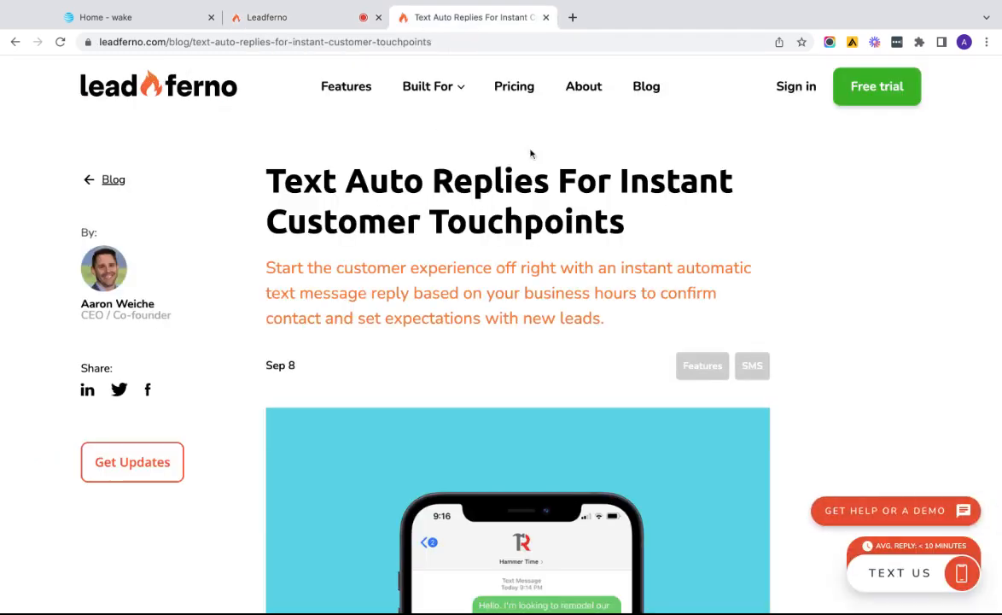
Read through the Text Auto Replies blog post, then return to the Leadferno Auto Replies tab
scroll(down, 3)
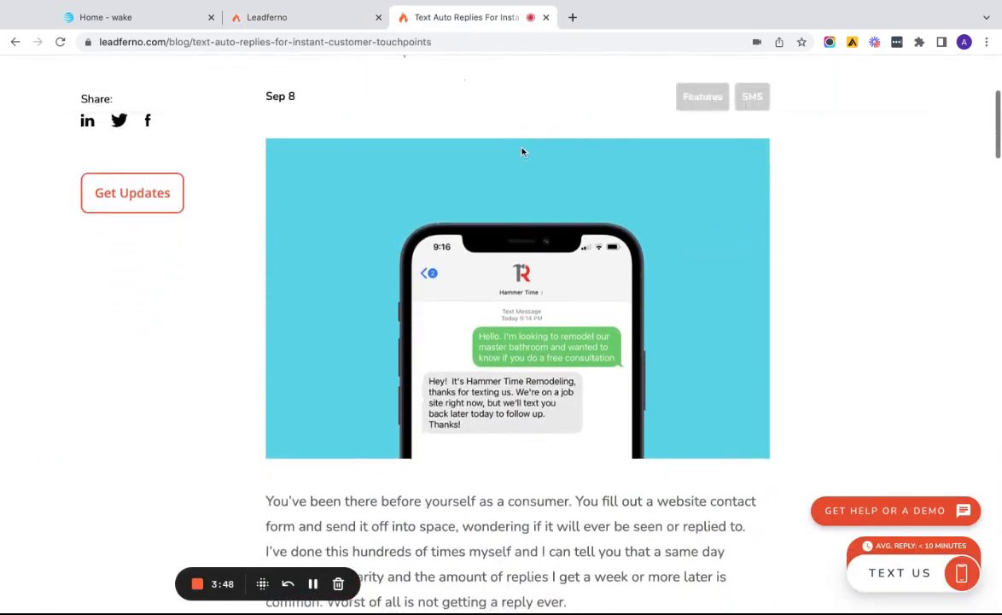
scroll(down, 3)
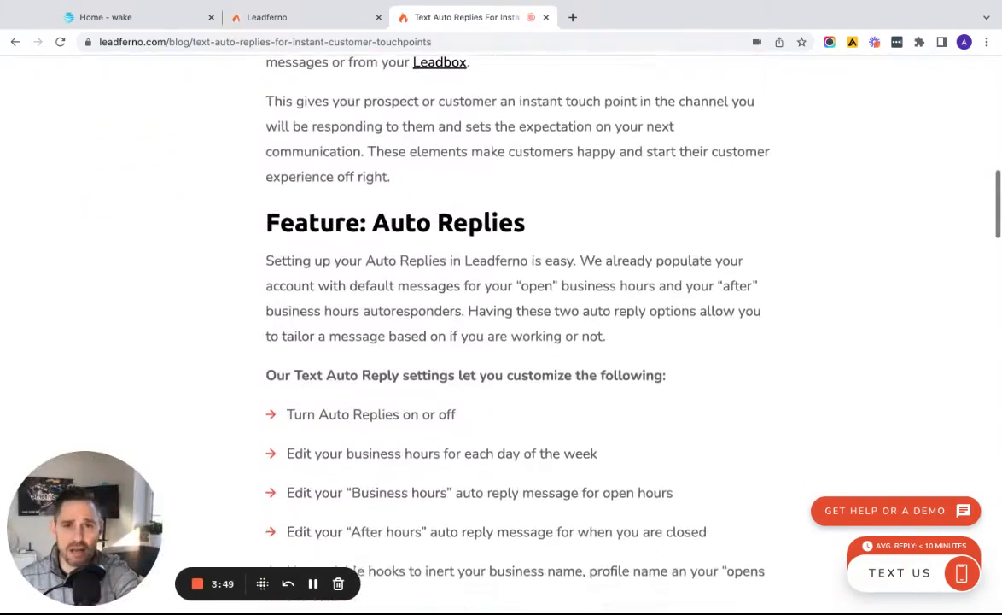
scroll(down, 3)
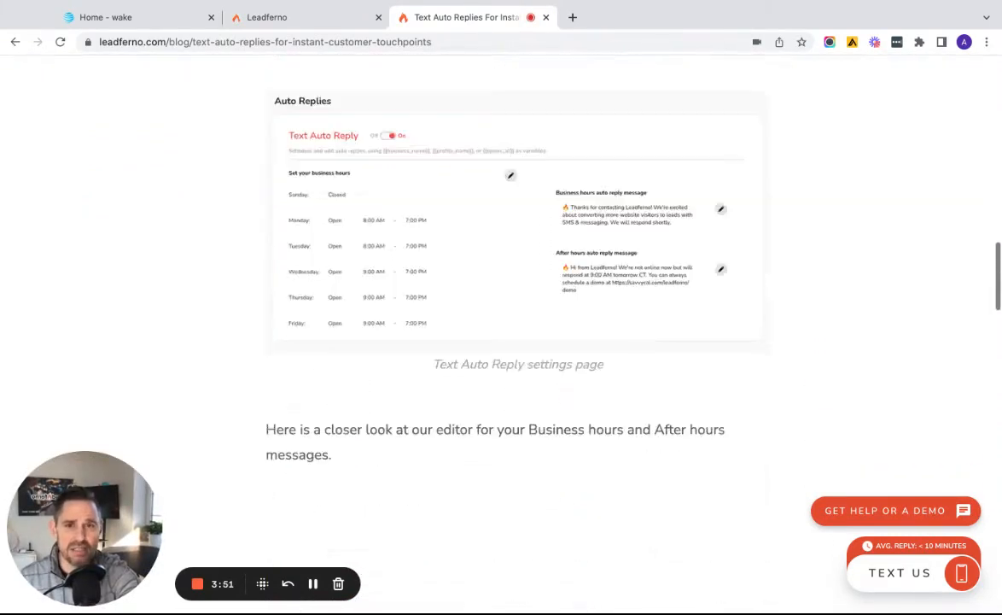
scroll(down, 3)
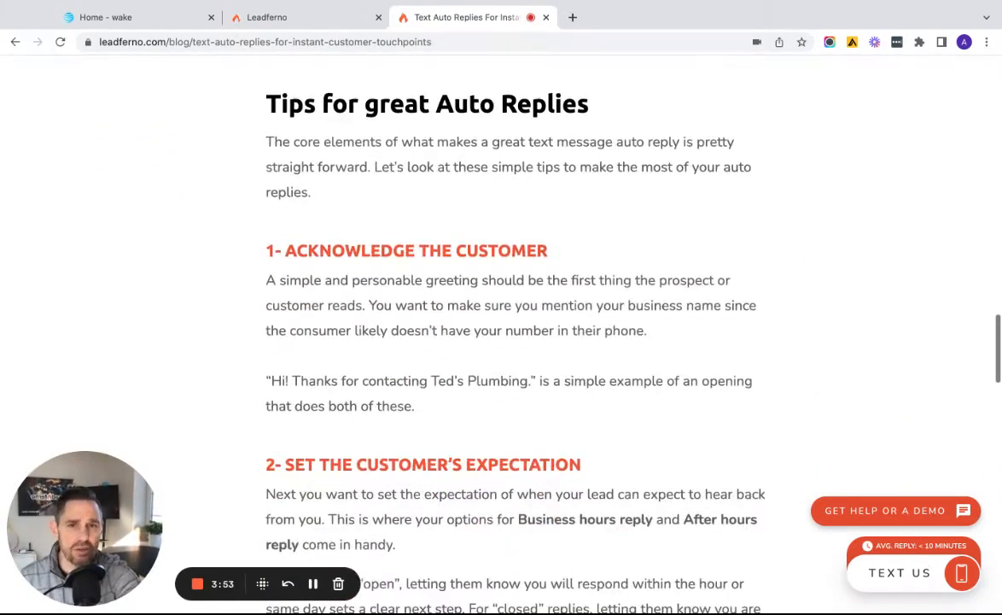
scroll(down, 3)
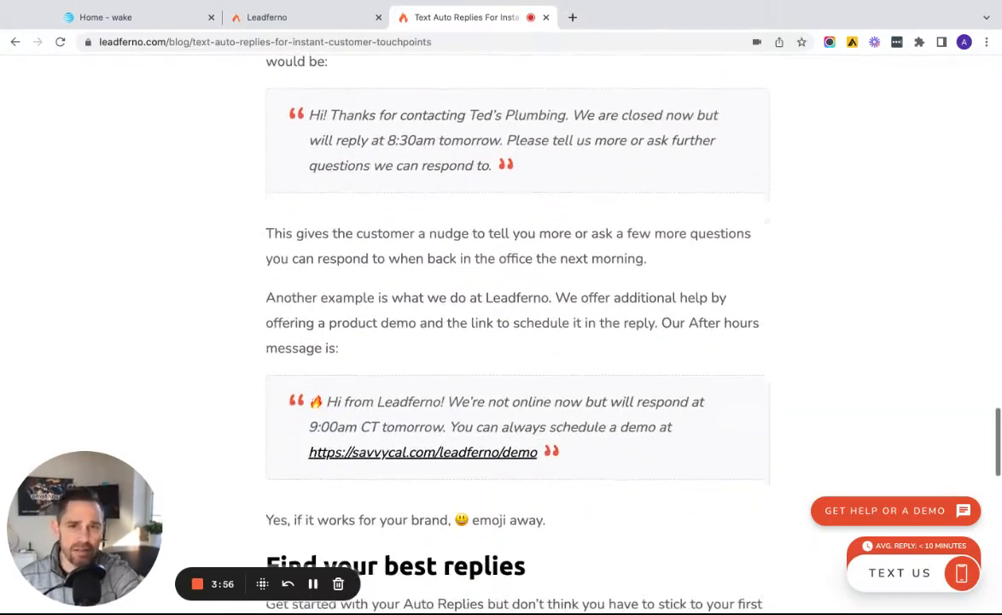
scroll(down, 3)
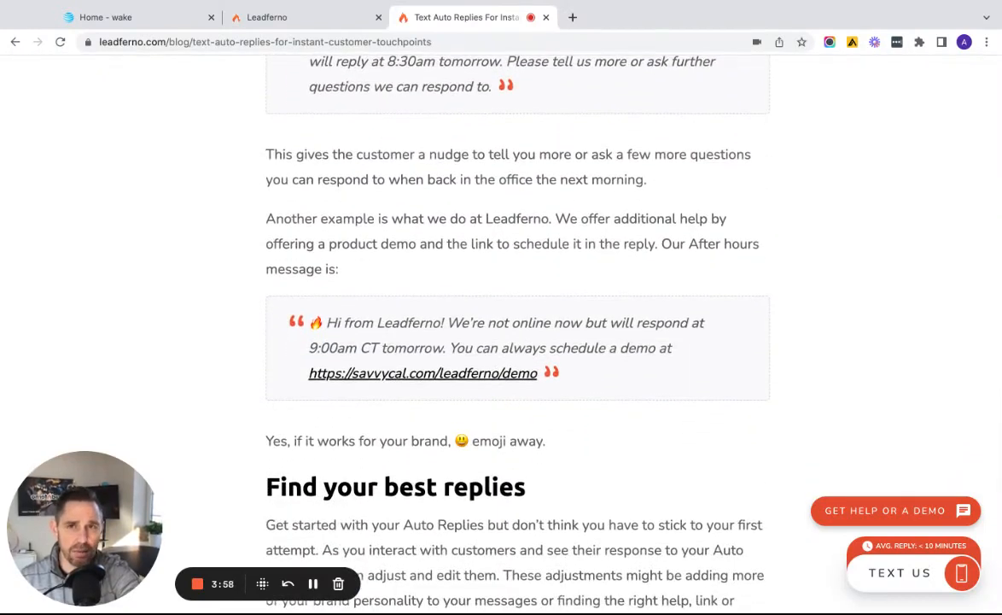
click(305, 17)
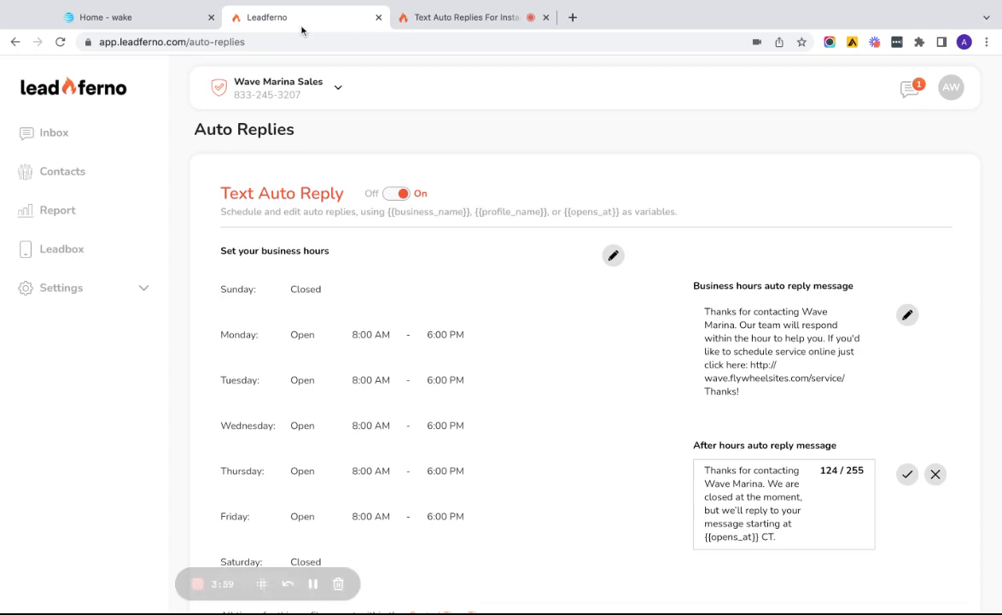